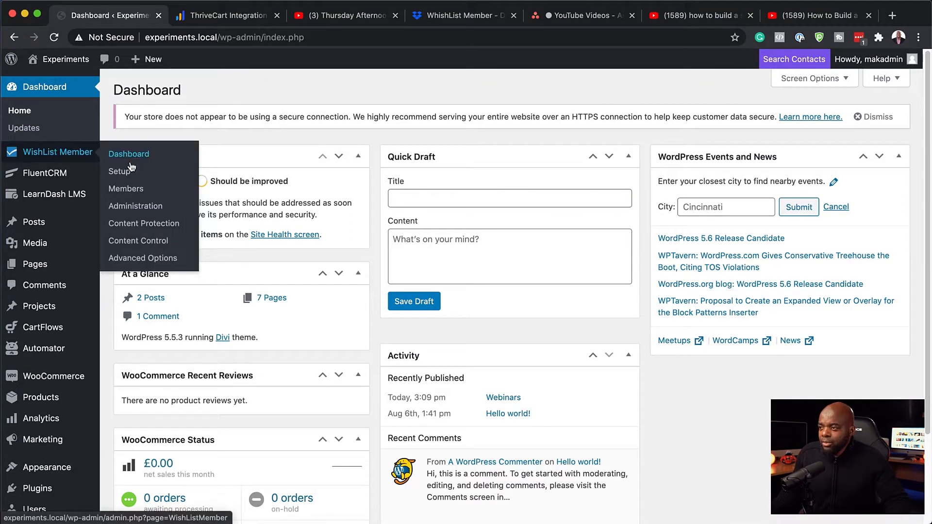
# View the WishList Member dashboard with three members across Free Audio, VIP and Mak levels.
pyautogui.click(129, 155)
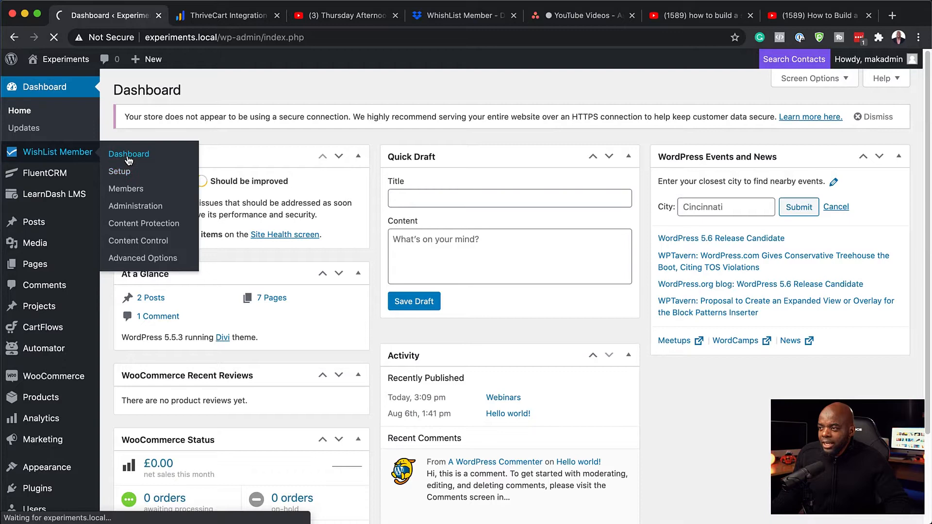
pyautogui.click(128, 153)
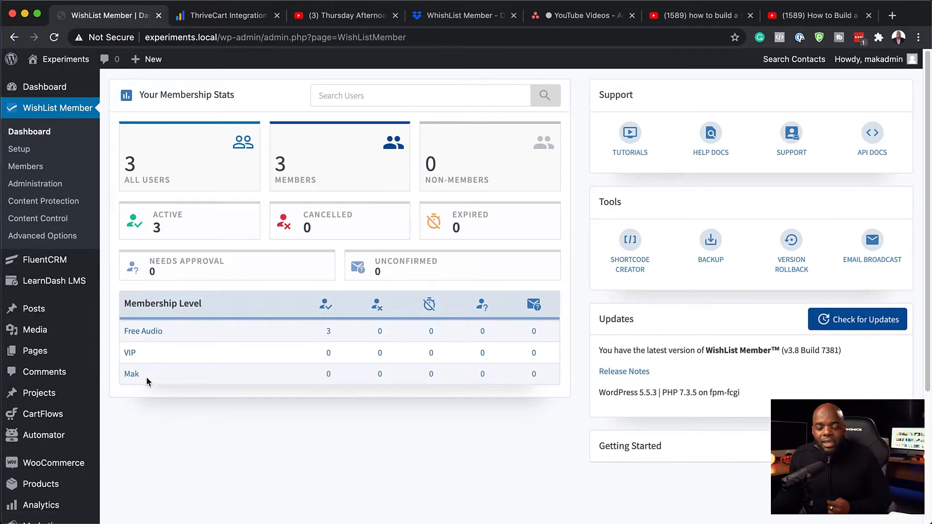
pyautogui.moveTo(100, 324)
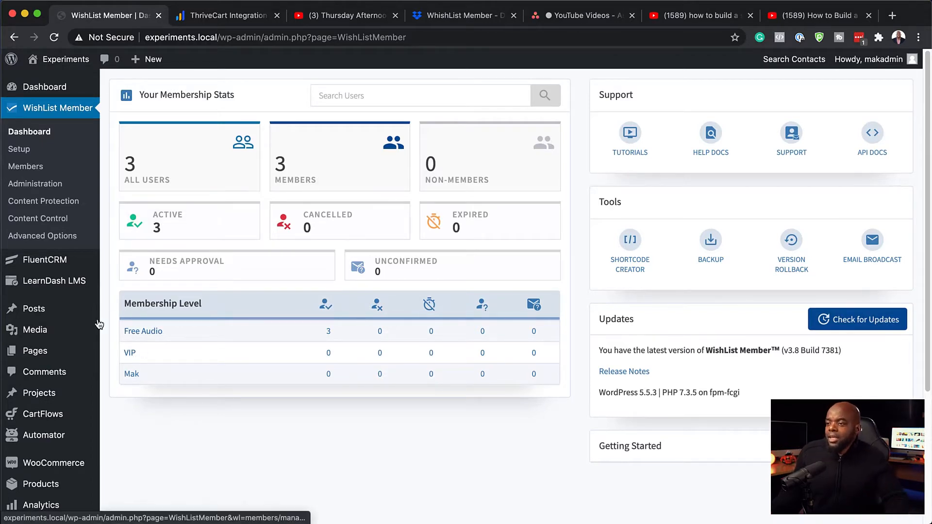
pyautogui.moveTo(43, 435)
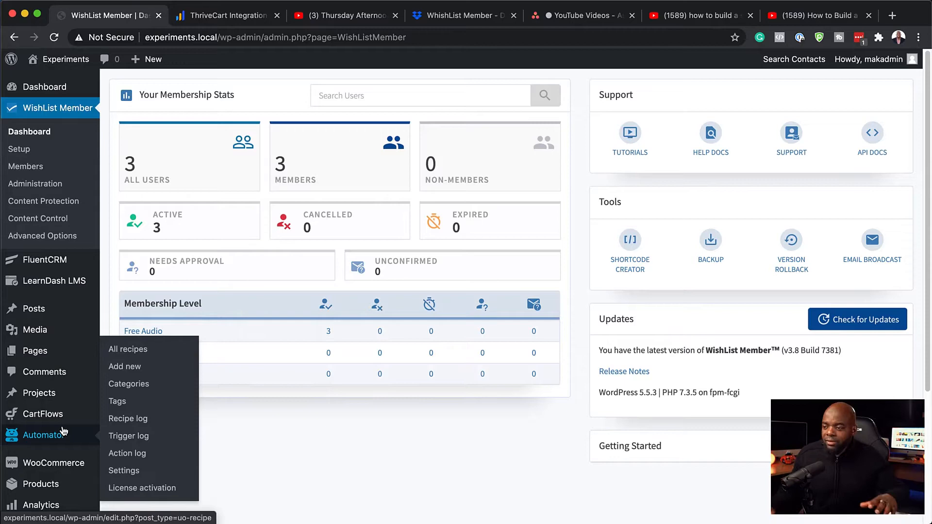
pyautogui.scroll(-3)
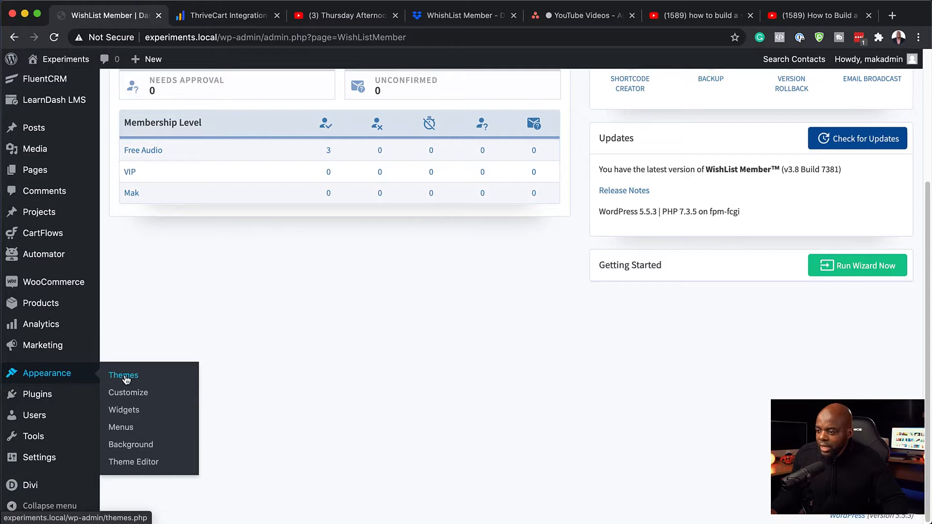
# Go to Appearance > Menus and toggle the LIVE Training and Dashboard pages in the Pages box.
pyautogui.click(120, 427)
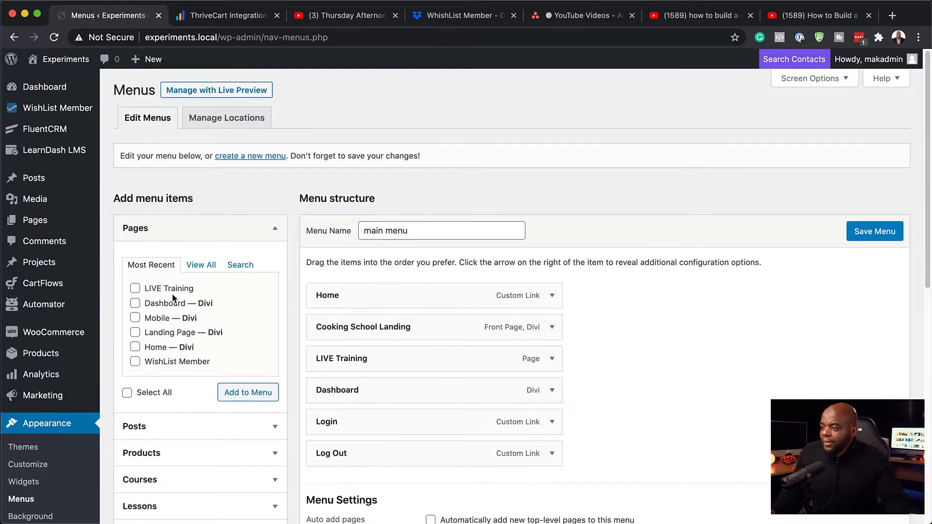
pyautogui.click(135, 288)
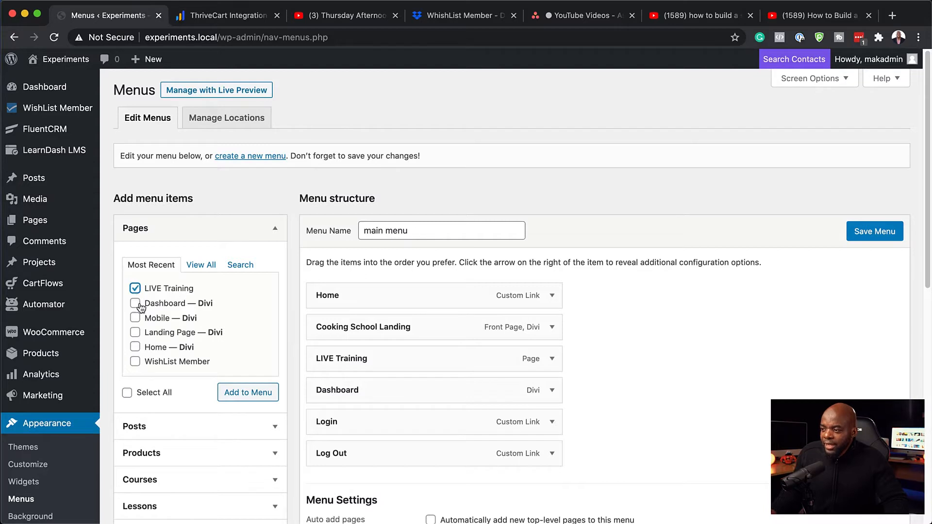
pyautogui.click(135, 303)
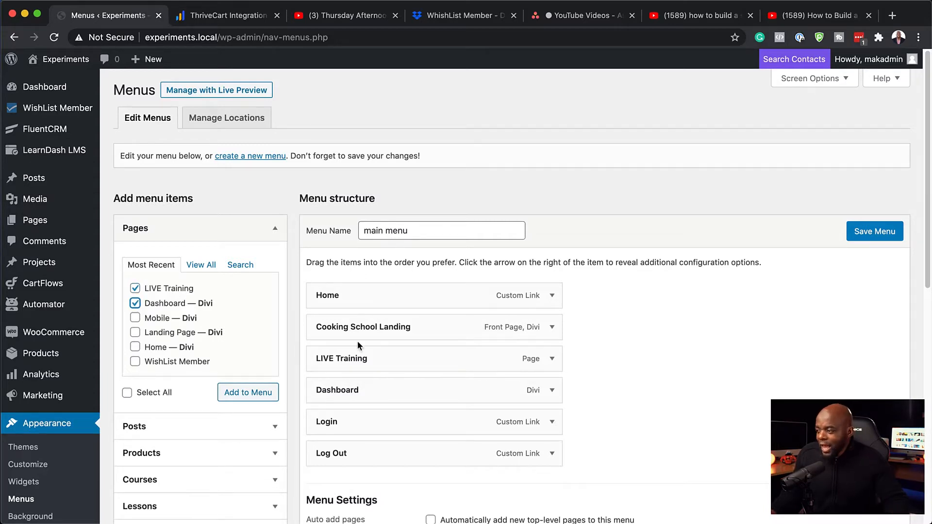
pyautogui.click(135, 288)
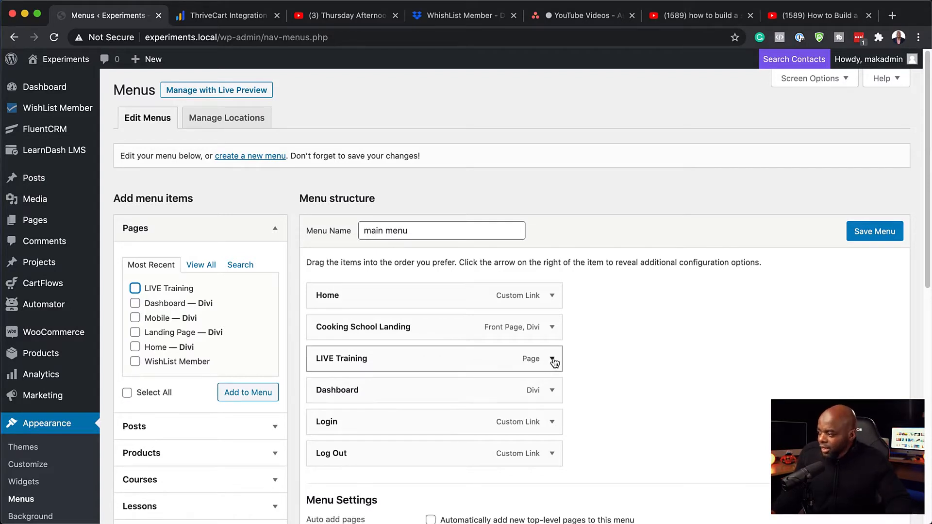
# Expand the LIVE Training menu item and show its WishList Member Protection choices.
pyautogui.click(551, 362)
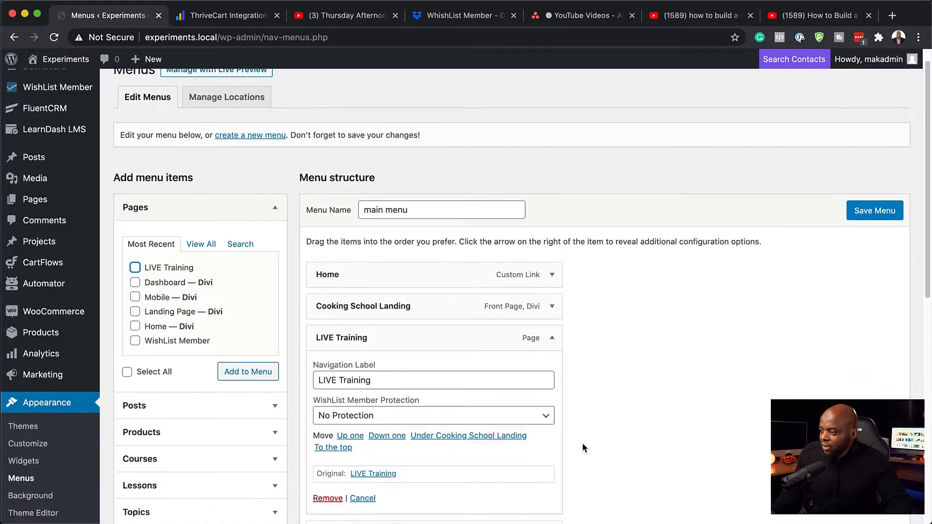
pyautogui.scroll(-3)
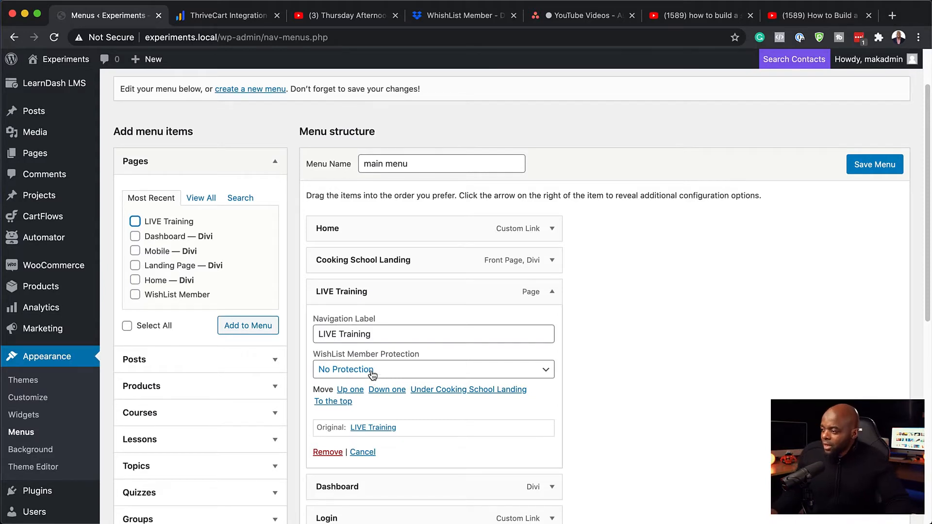
pyautogui.click(433, 369)
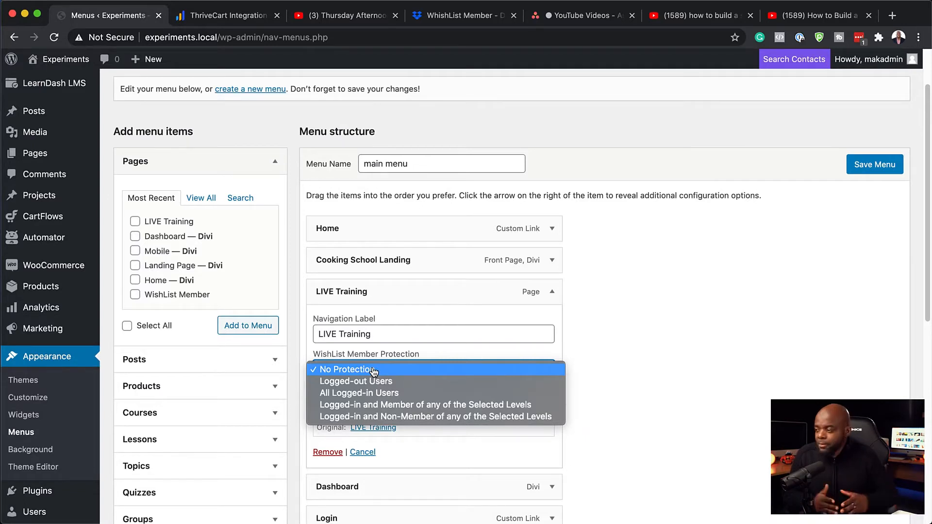
pyautogui.moveTo(373, 373)
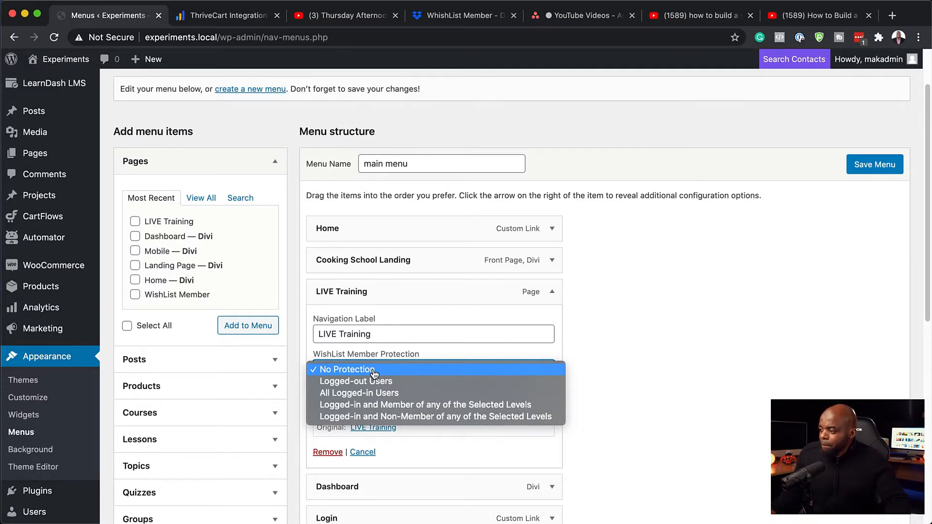
pyautogui.moveTo(389, 408)
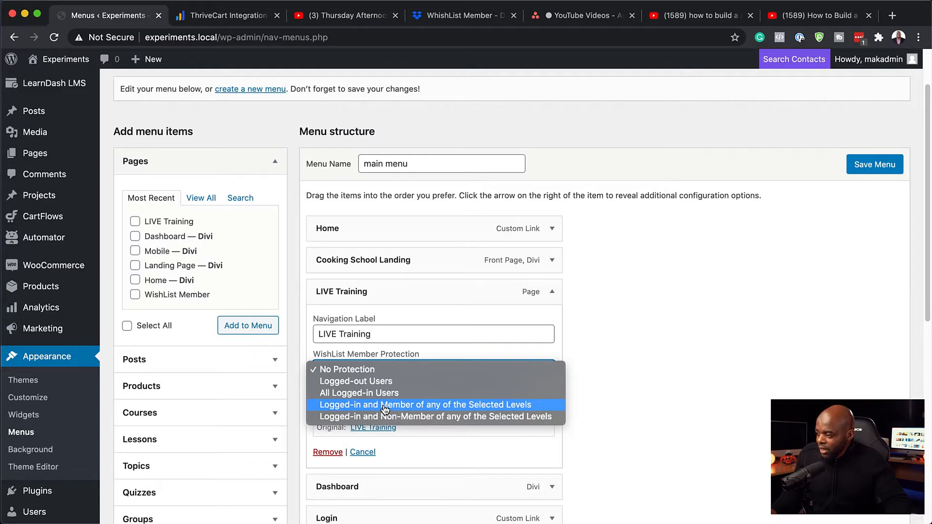
# Protect LIVE Training for logged-in members of the VIP level and save the main menu.
pyautogui.click(424, 405)
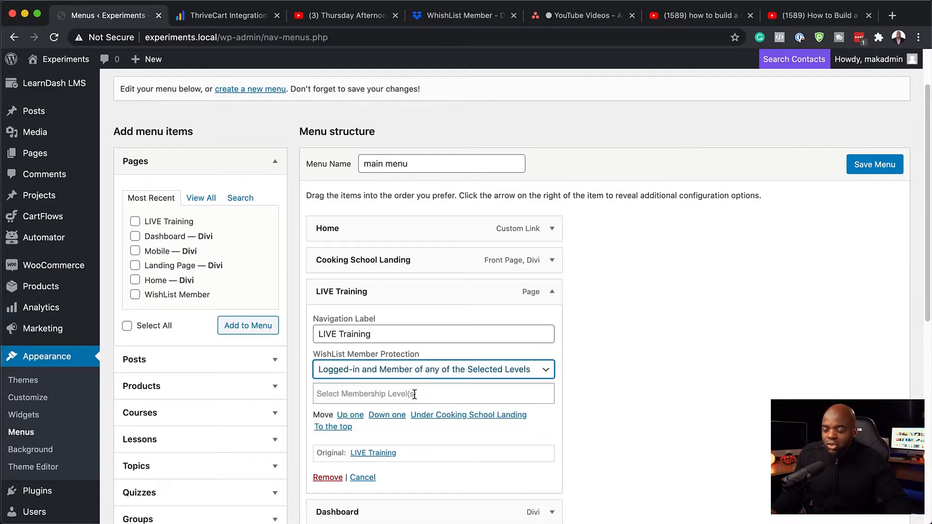
pyautogui.moveTo(322, 341)
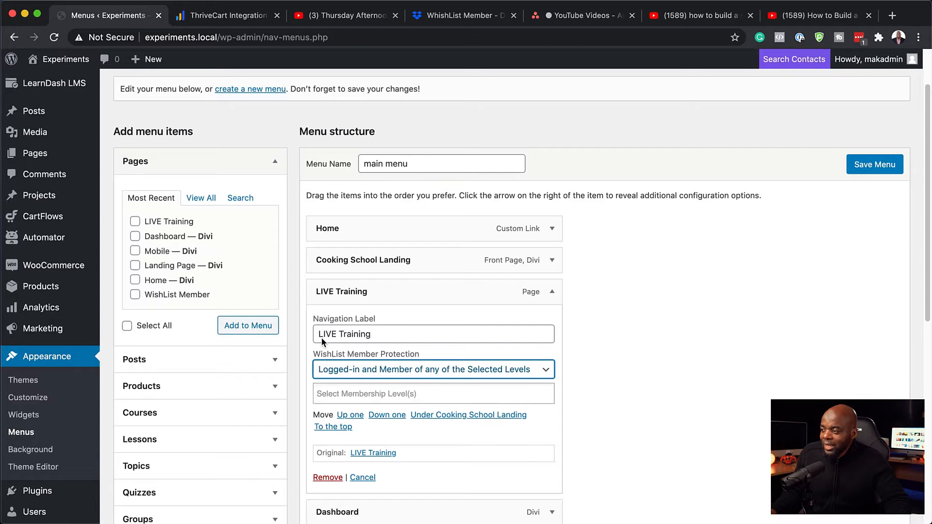
pyautogui.moveTo(380, 378)
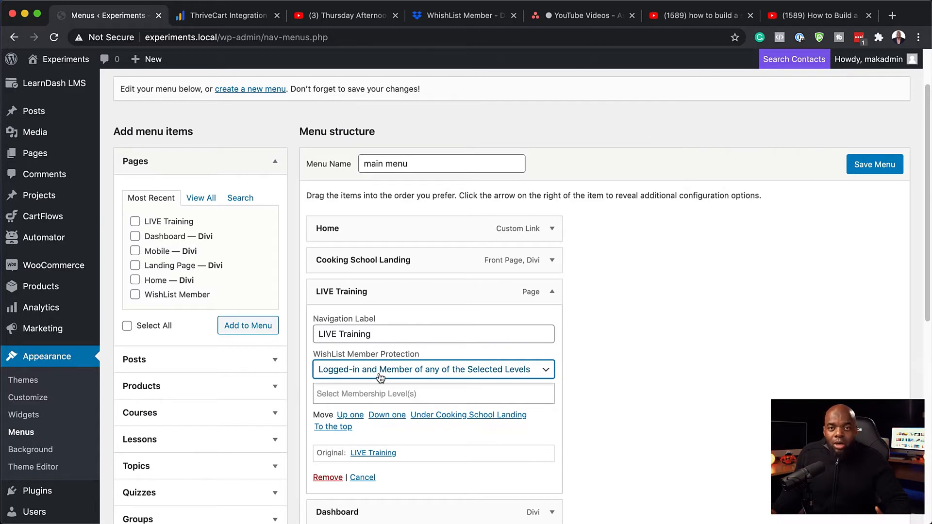
pyautogui.moveTo(377, 383)
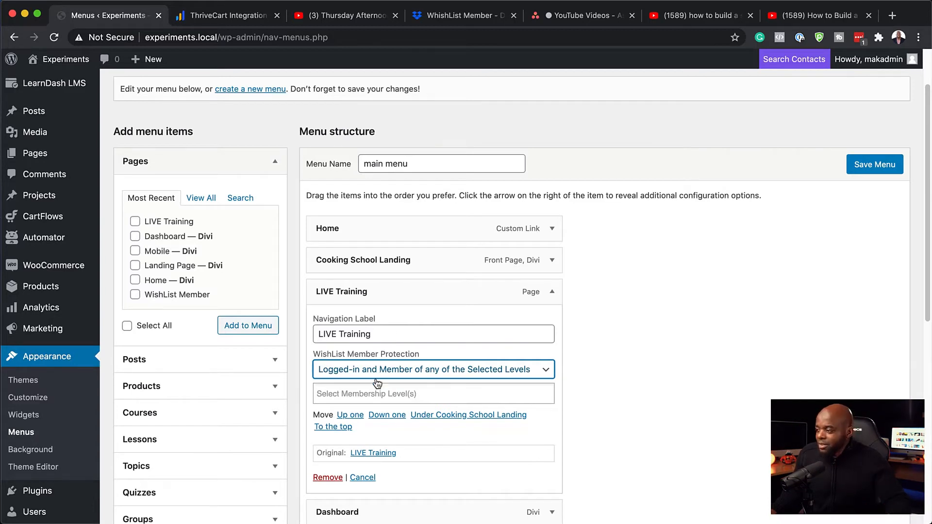
pyautogui.click(433, 393)
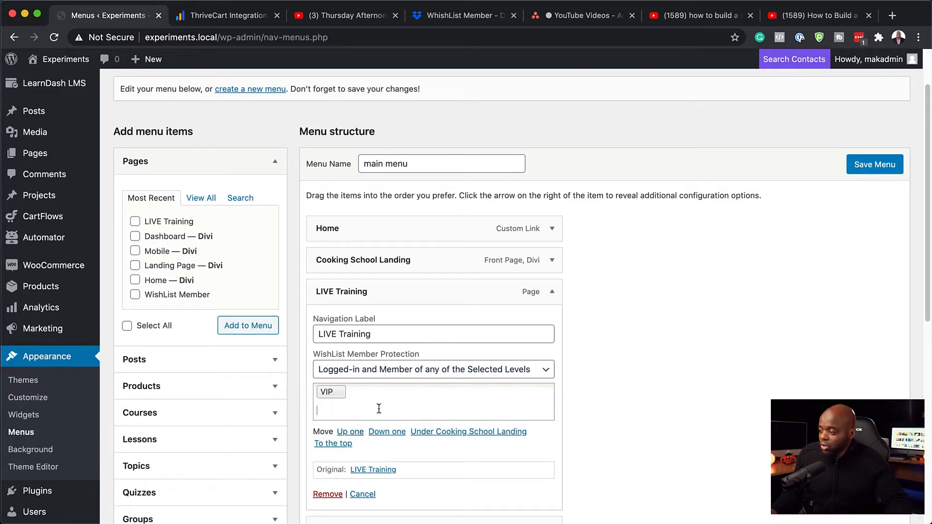
pyautogui.moveTo(832, 226)
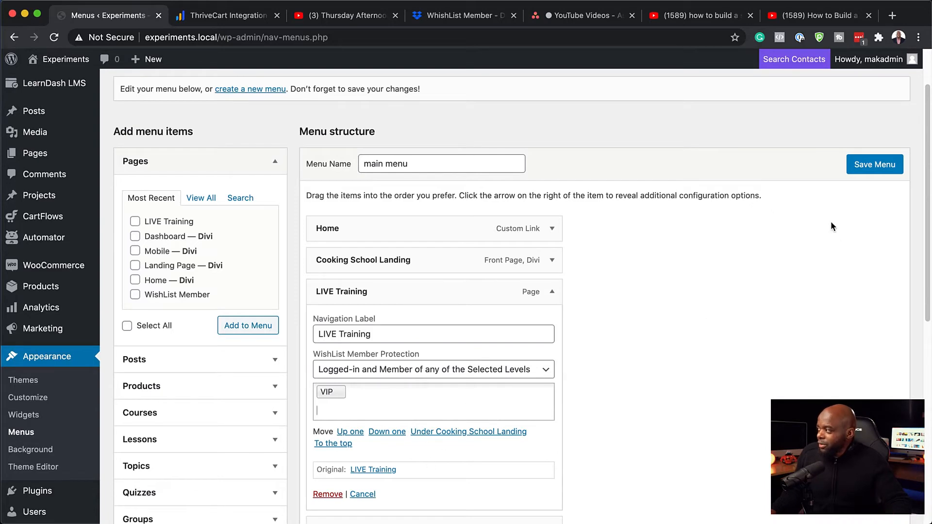
pyautogui.click(875, 164)
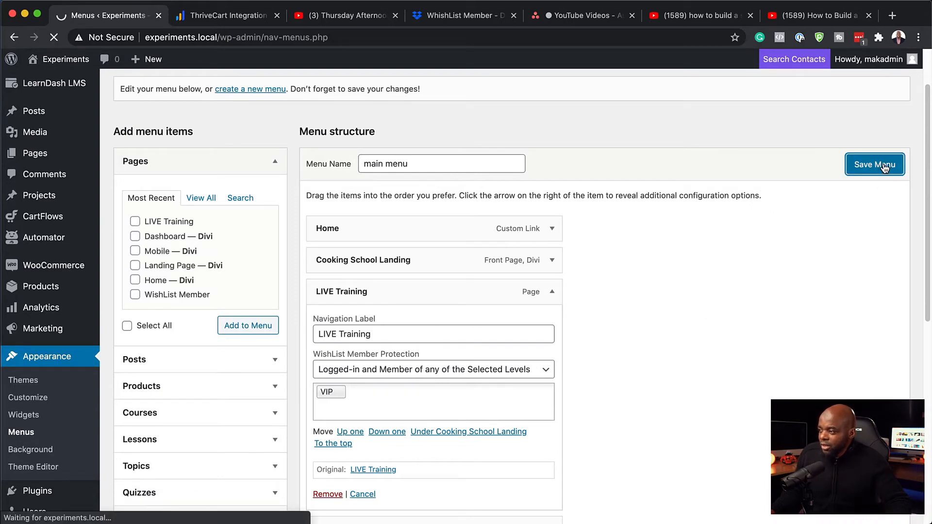
# Check the front-end home page menu, which no longer shows LIVE Training.
pyautogui.click(874, 164)
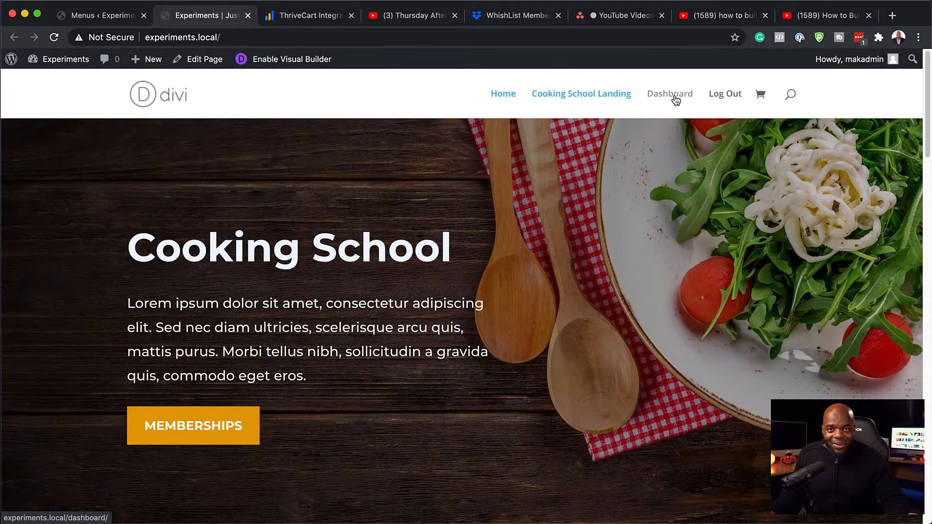
pyautogui.moveTo(493, 83)
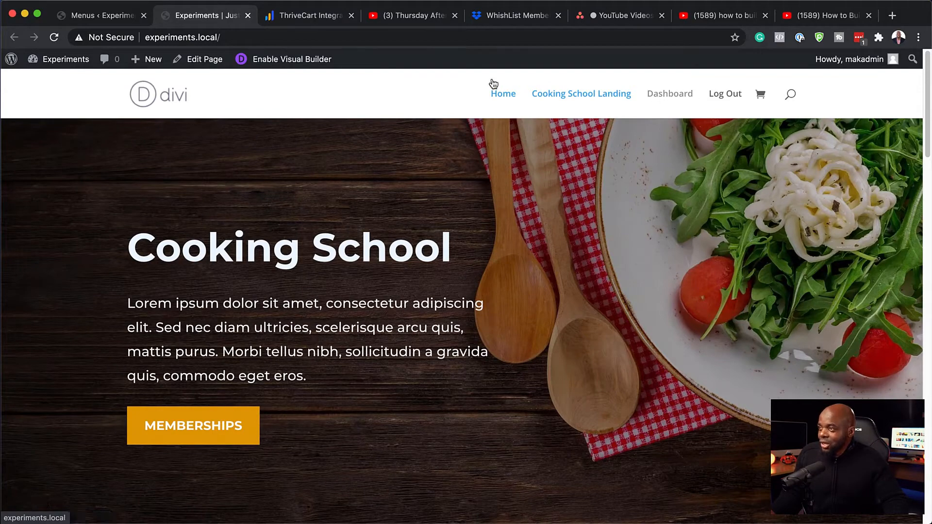
# Back in the menu editor, expand the Dashboard item and show its protection choices.
pyautogui.click(100, 15)
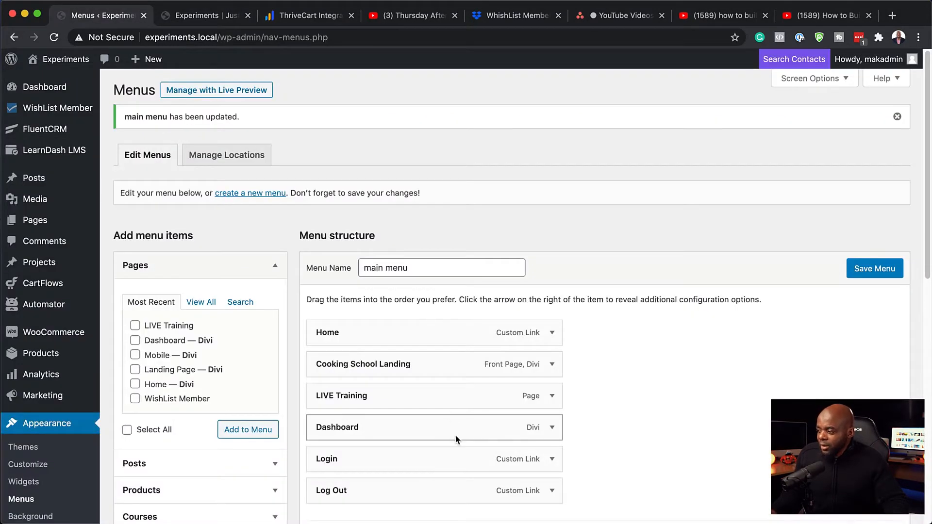
pyautogui.scroll(-3)
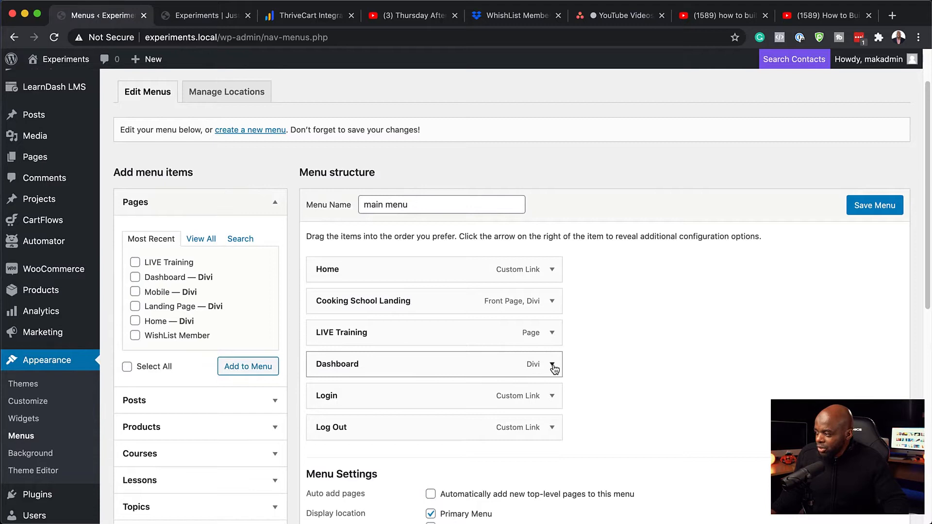
pyautogui.click(552, 364)
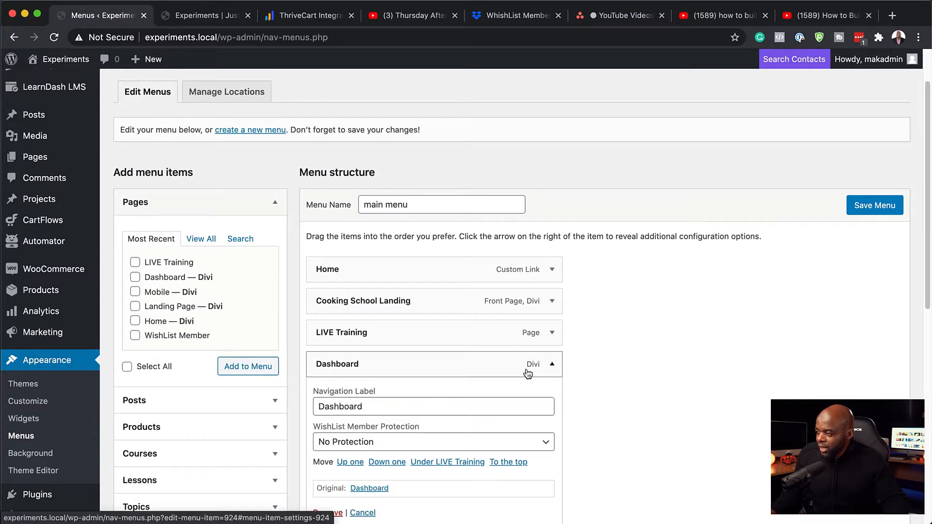
pyautogui.scroll(-3)
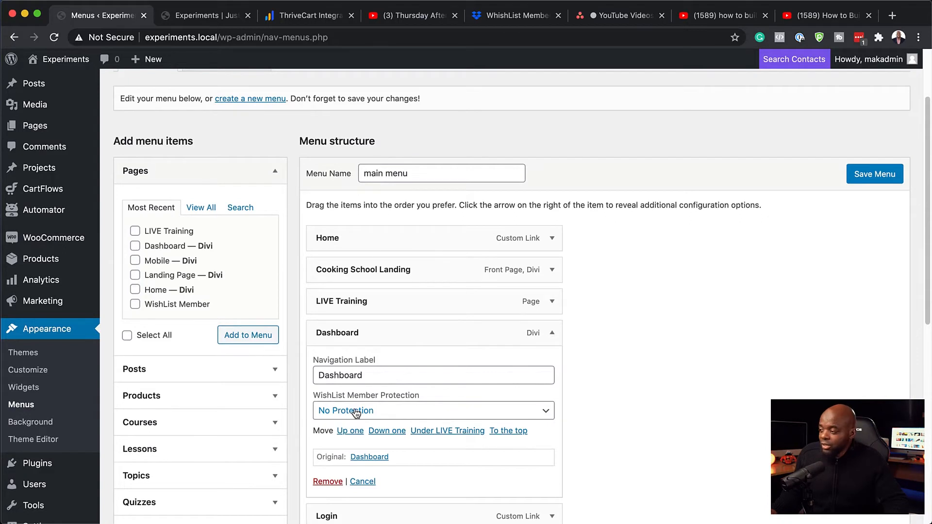
pyautogui.click(432, 409)
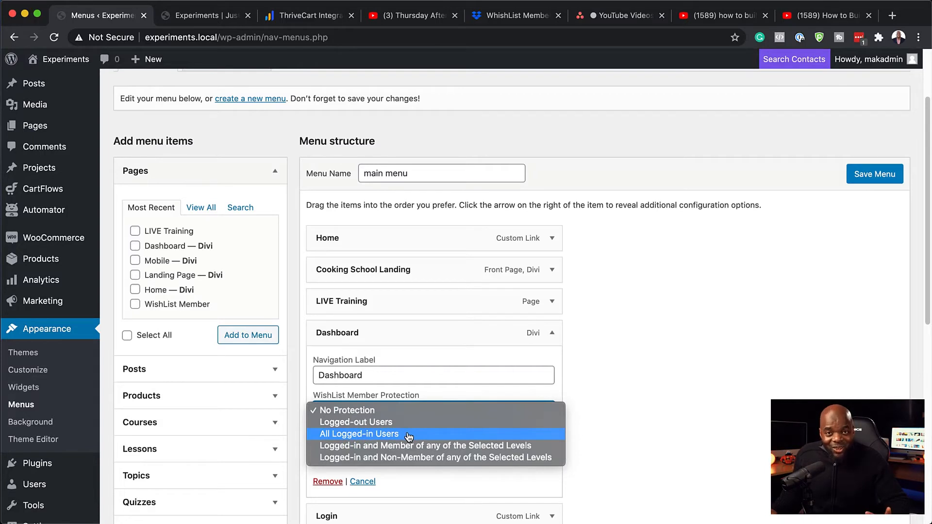
# Protect Dashboard for All Logged-in Users and save the main menu.
pyautogui.click(359, 433)
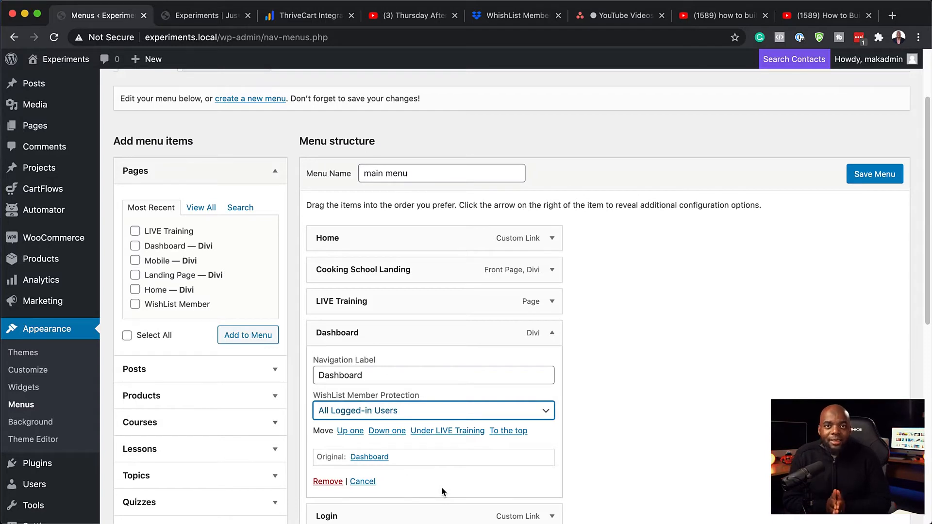
pyautogui.scroll(-3)
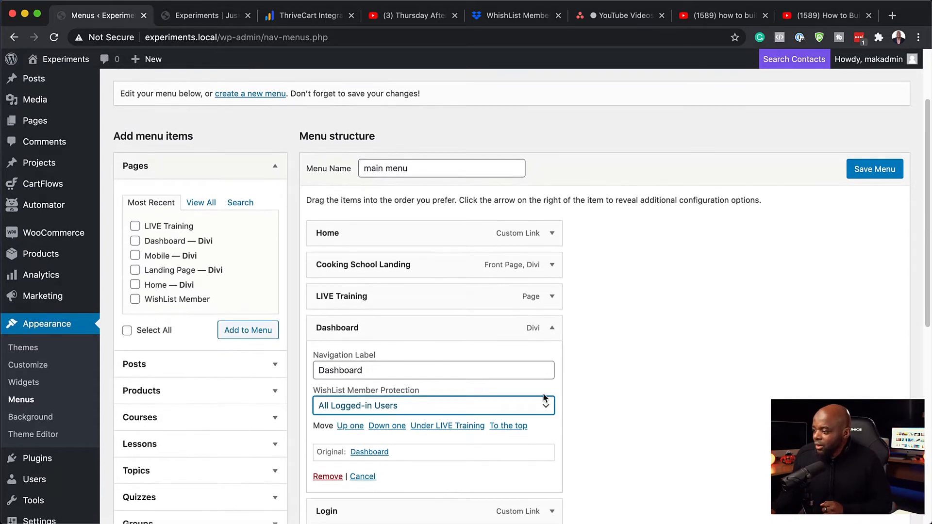
pyautogui.click(875, 169)
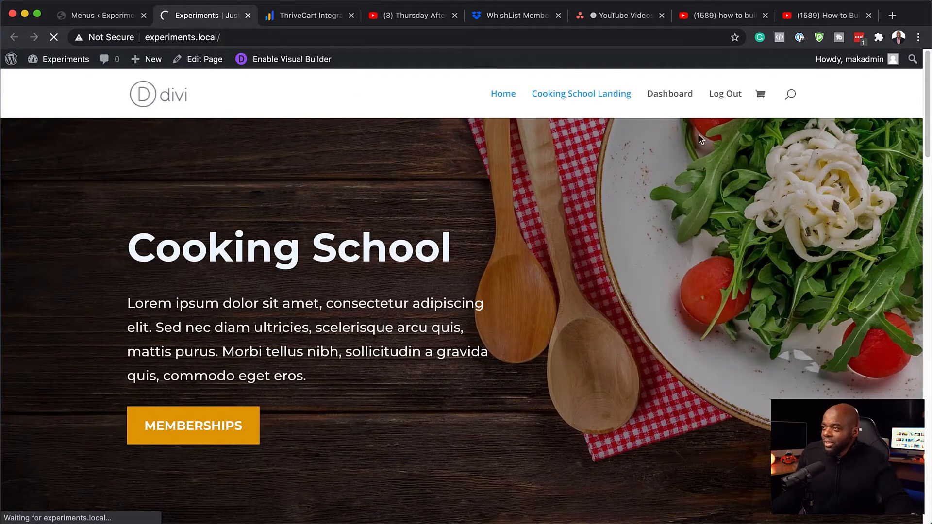
pyautogui.moveTo(644, 99)
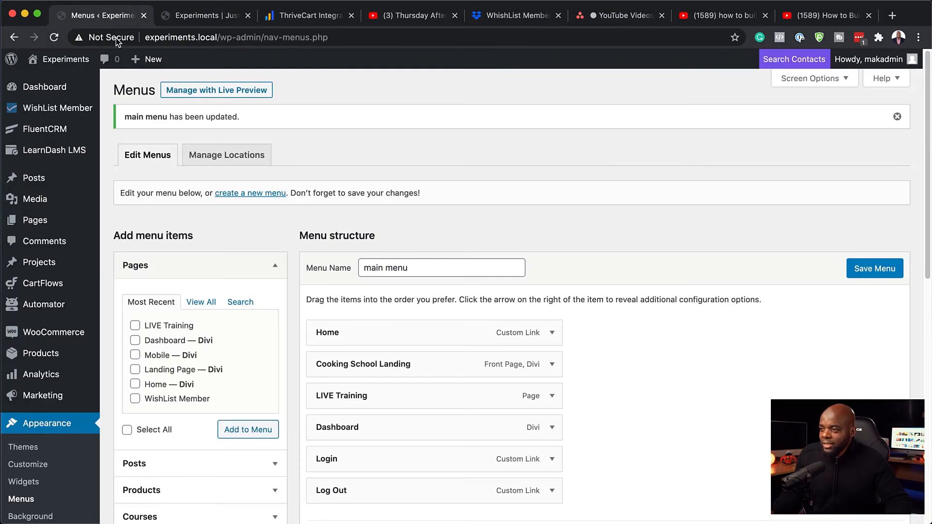
pyautogui.moveTo(45, 130)
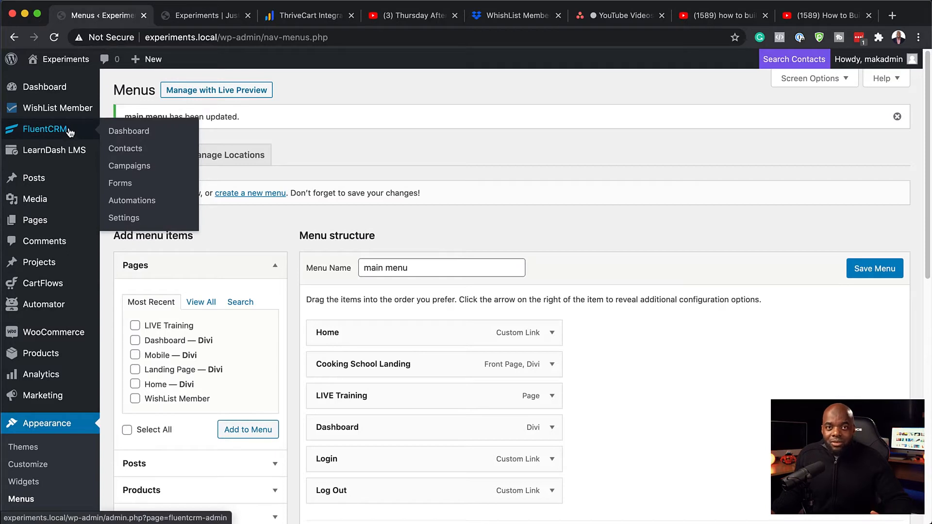
pyautogui.moveTo(58, 108)
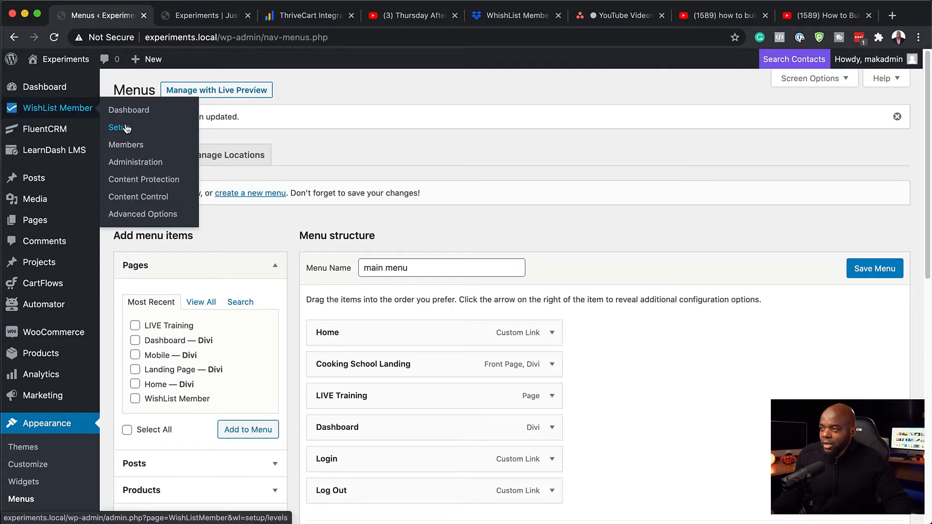
# View the WishList Member Members page listing three users in the Free Audio level.
pyautogui.click(129, 109)
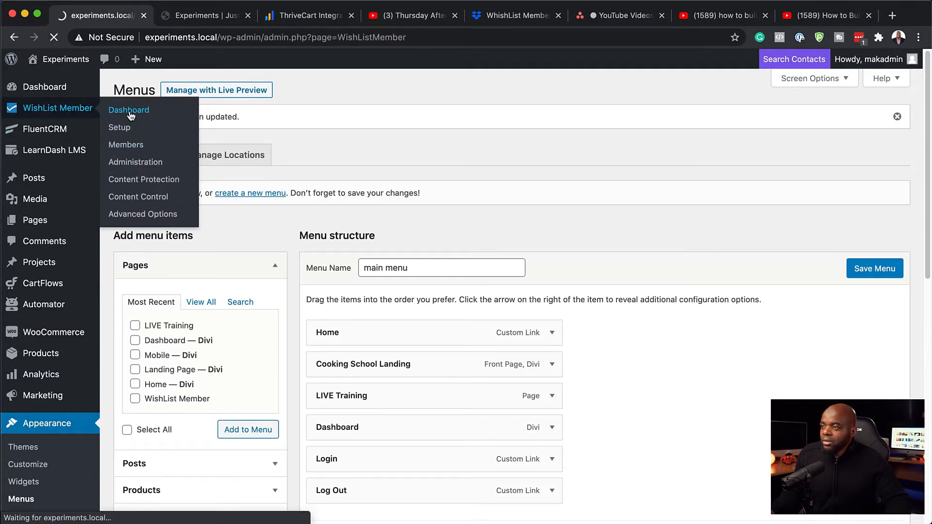
pyautogui.click(128, 109)
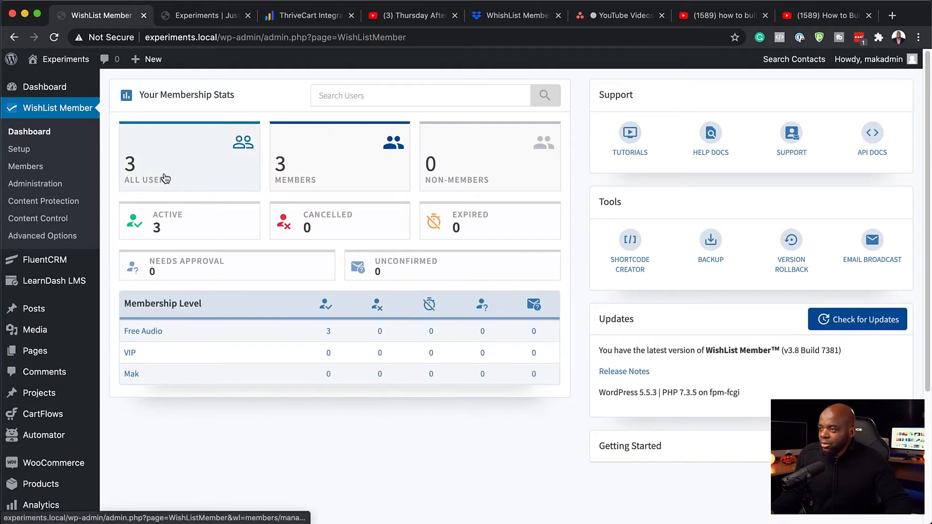
pyautogui.click(26, 166)
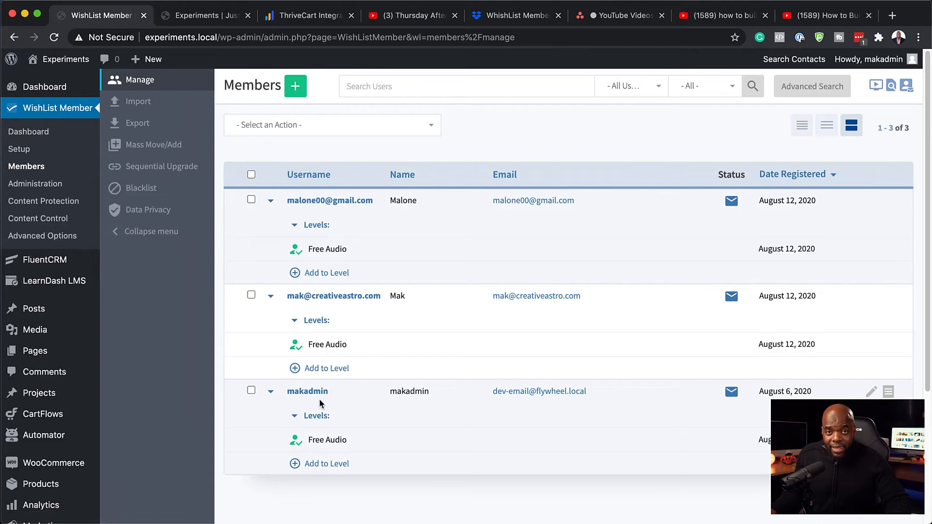
# Add the makadmin user to the VIP level so it shows VIP and Free Audio.
pyautogui.click(326, 464)
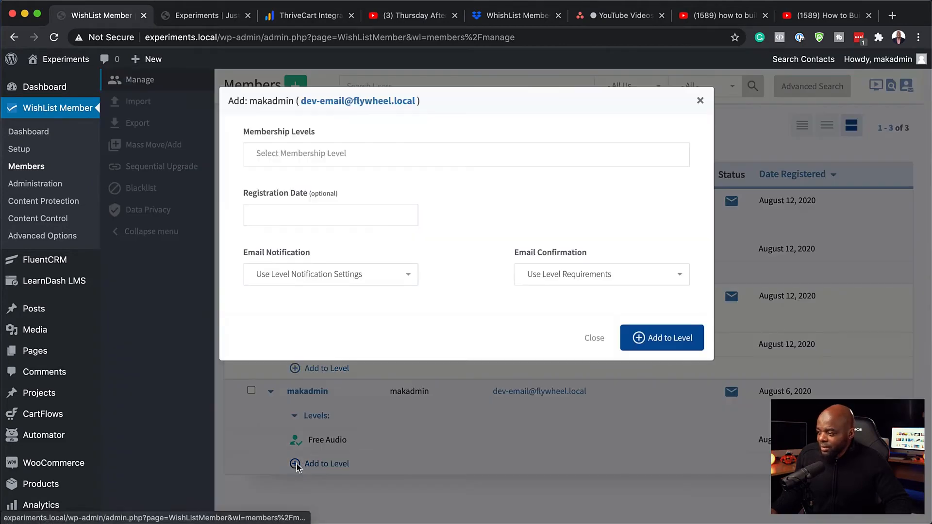
pyautogui.click(466, 153)
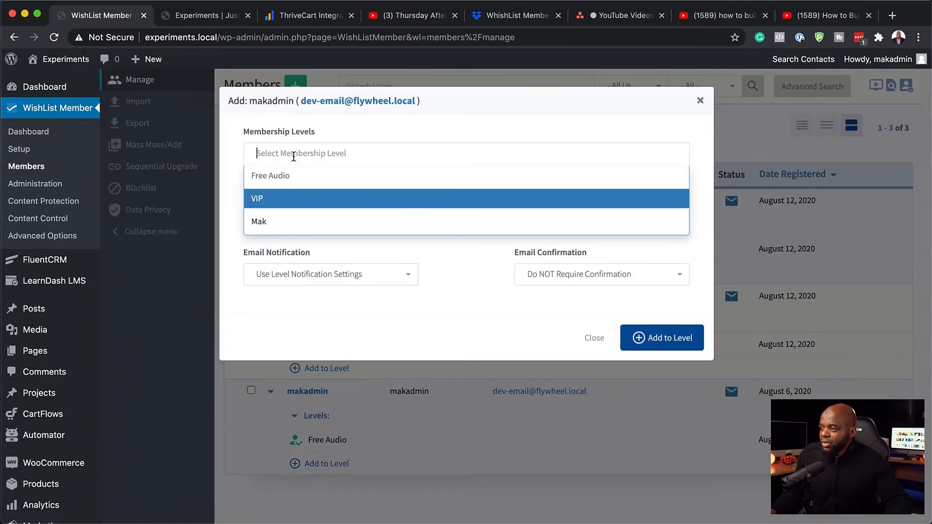
pyautogui.click(256, 198)
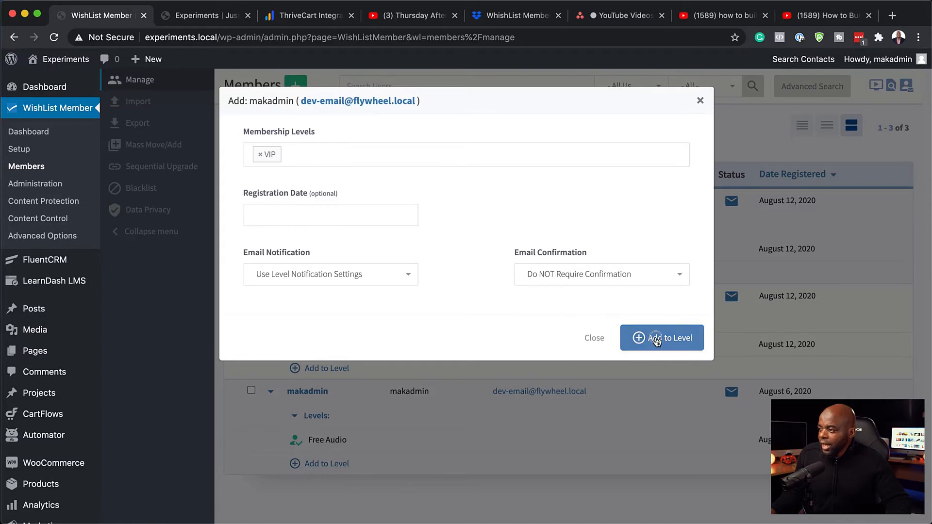
pyautogui.click(660, 338)
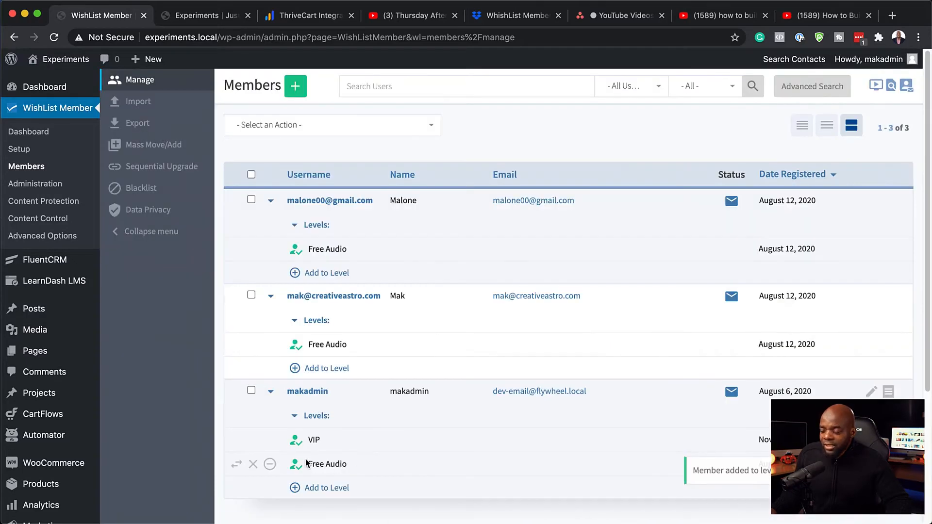
pyautogui.moveTo(190, 23)
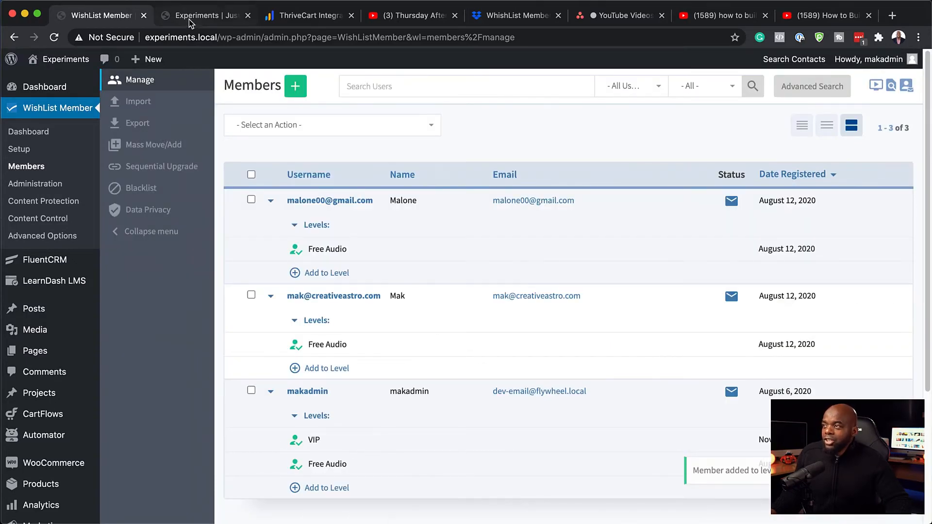
# Reload the front-end home page so LIVE Training appears in the header menu.
pyautogui.click(205, 15)
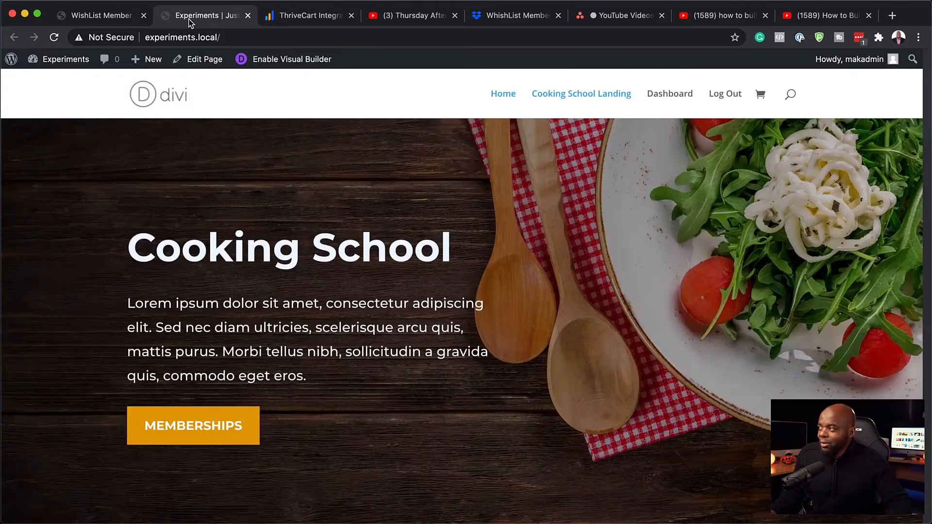
pyautogui.click(54, 37)
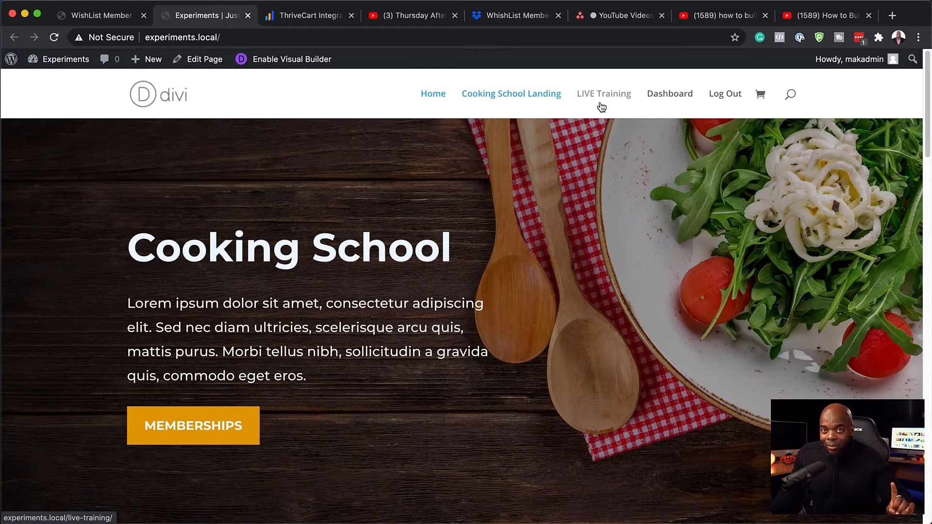
pyautogui.moveTo(669, 93)
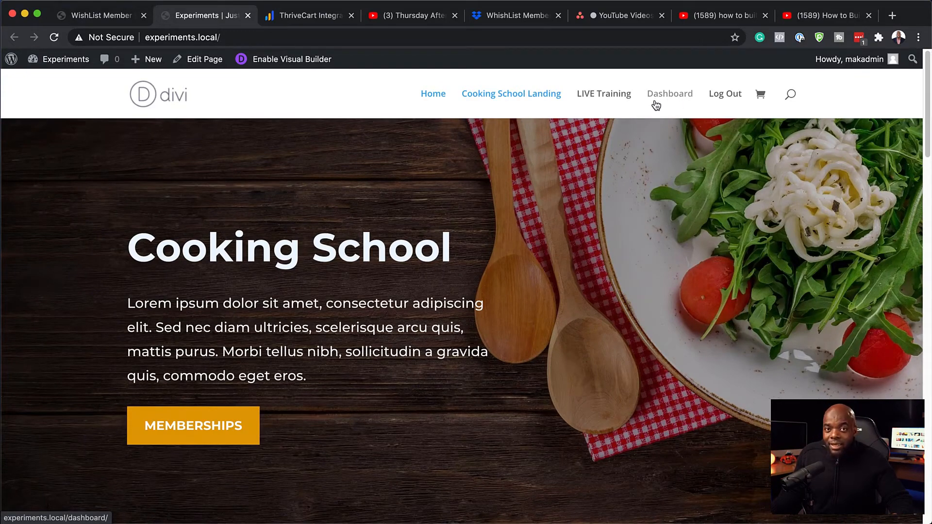
pyautogui.moveTo(603, 94)
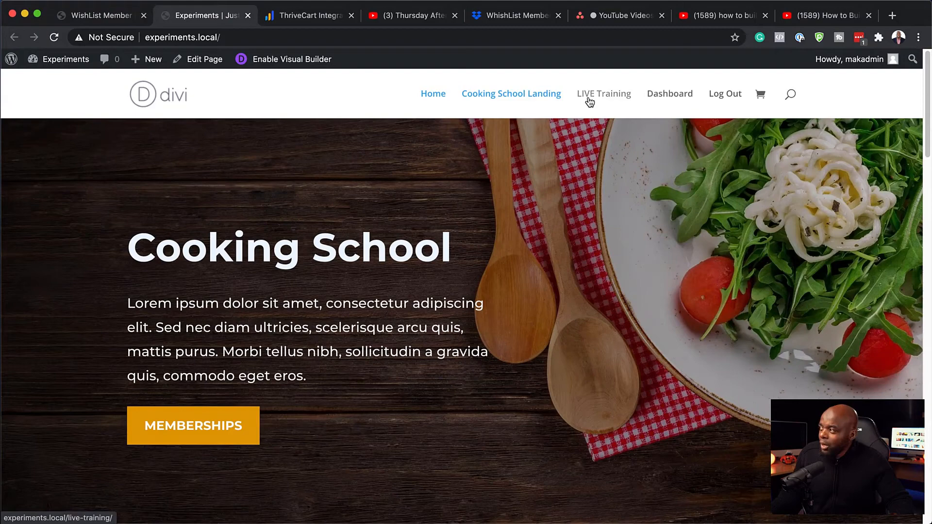
pyautogui.moveTo(668, 94)
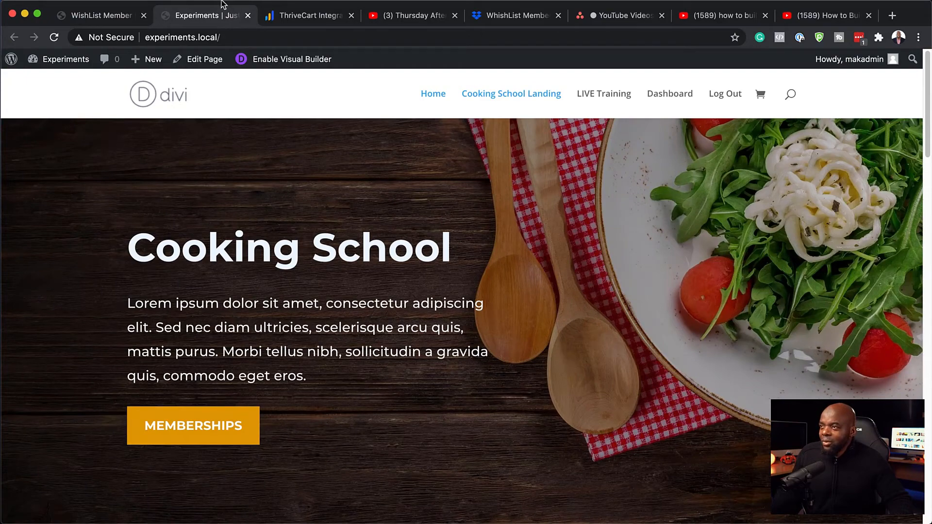
# Select the site URL and start a new Chrome incognito window via File > New Incognito Window.
pyautogui.click(182, 37)
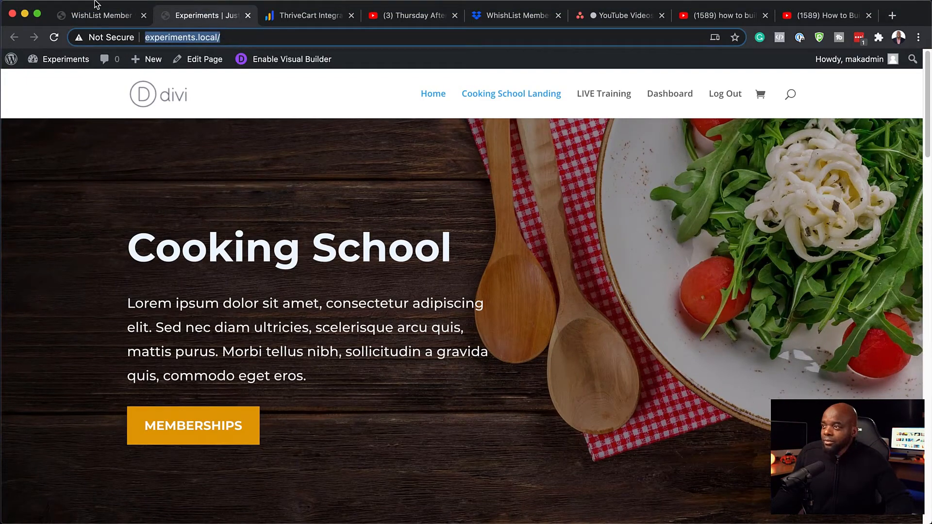
pyautogui.click(85, 7)
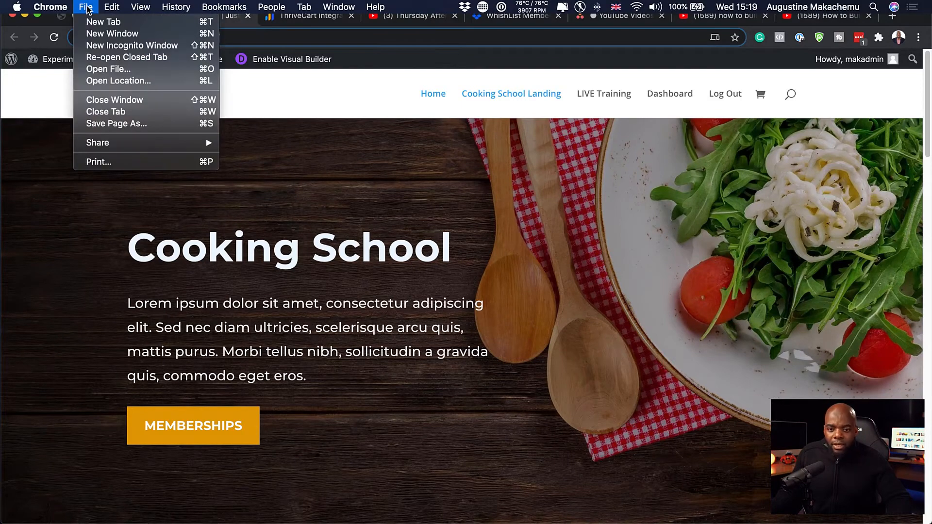
pyautogui.moveTo(131, 46)
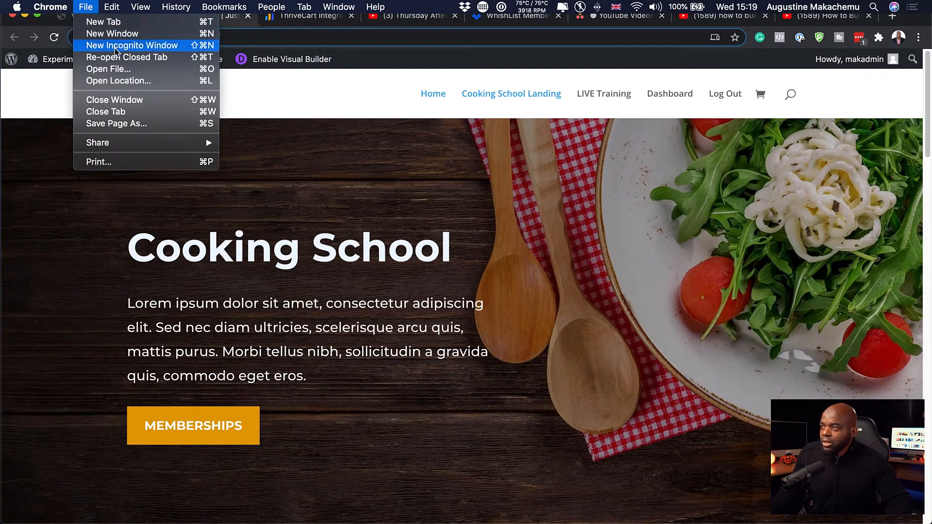
pyautogui.click(131, 46)
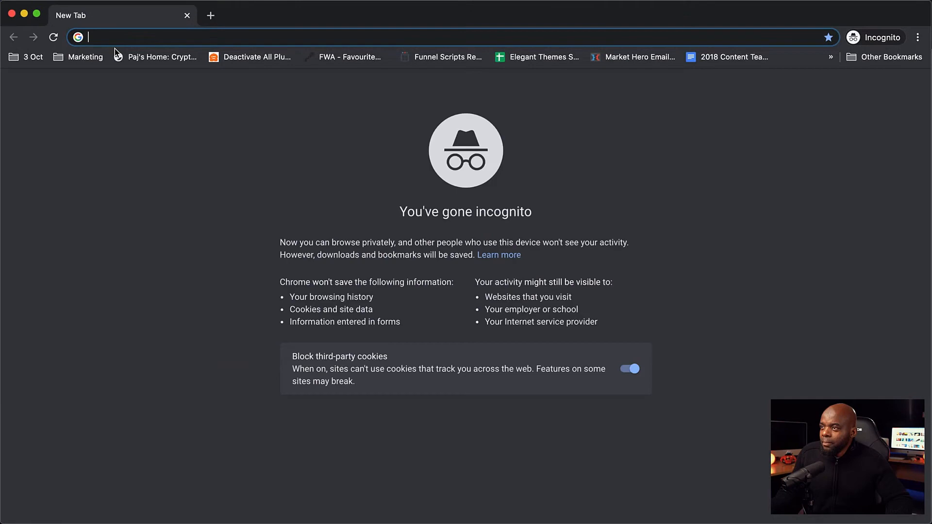
pyautogui.write('http://experiments.local/')
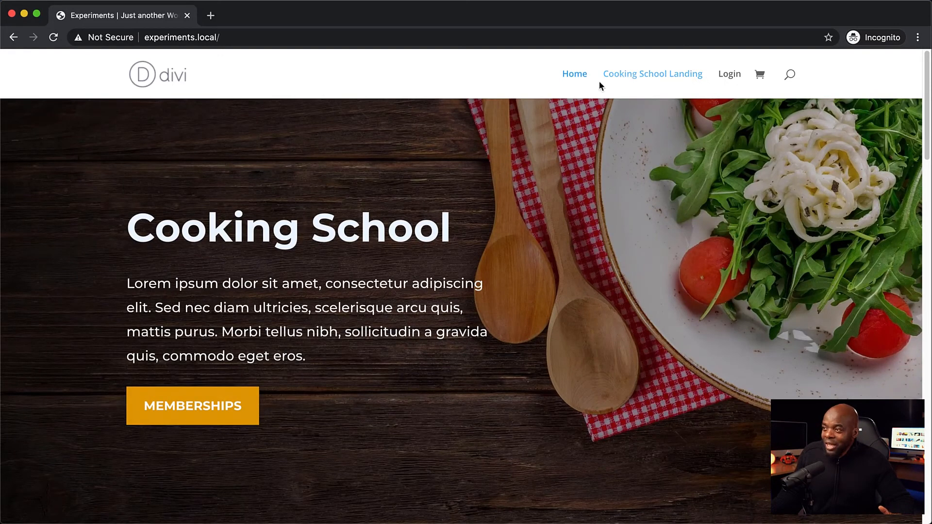
pyautogui.moveTo(588, 112)
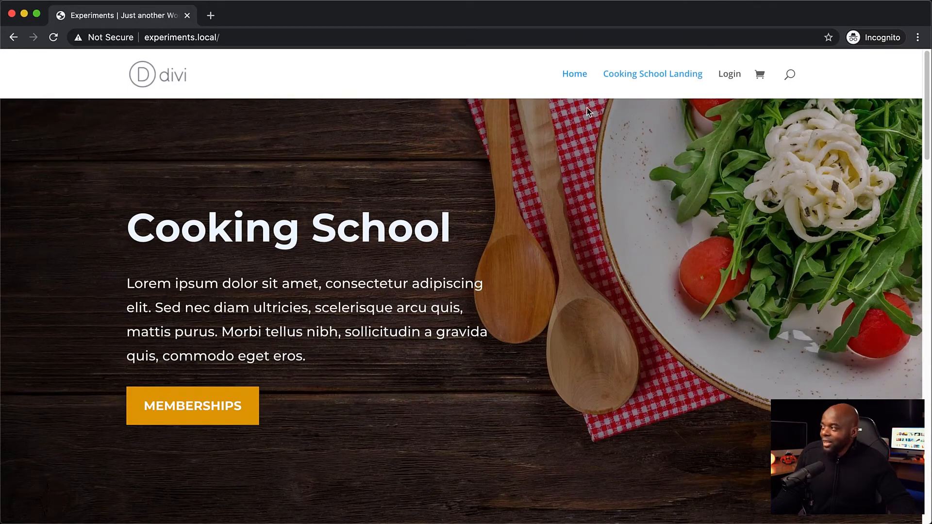
pyautogui.moveTo(22, 21)
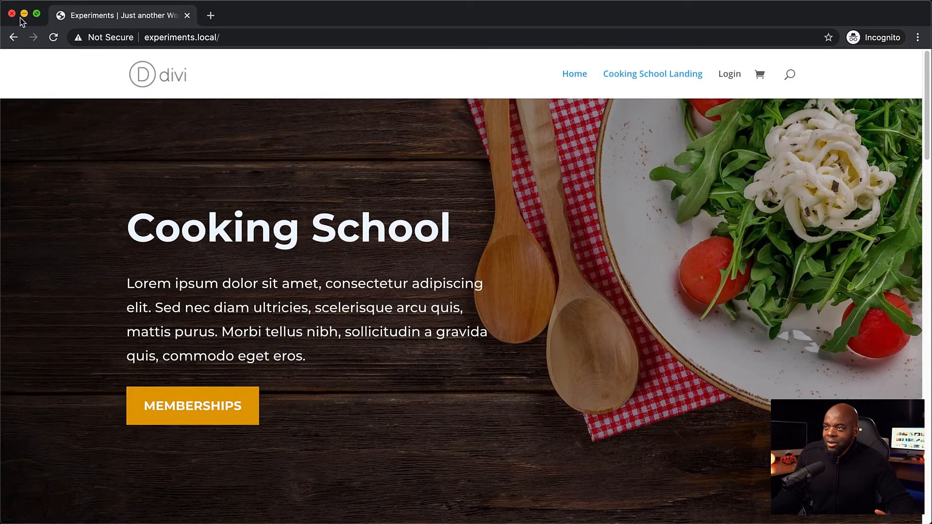